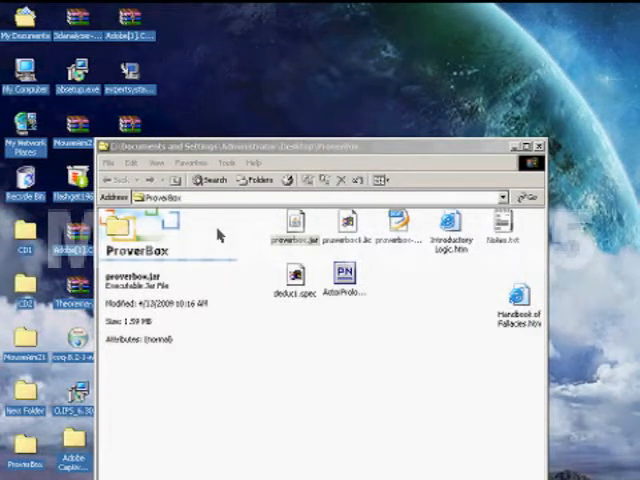
mouse_move(258, 258)
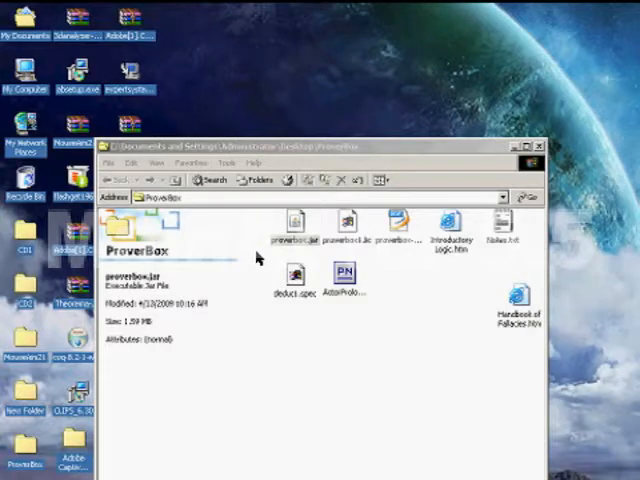
Step: Launch ProverBox 1.53 by opening proverbox.jar in the ProverBox folder
double_click(292, 225)
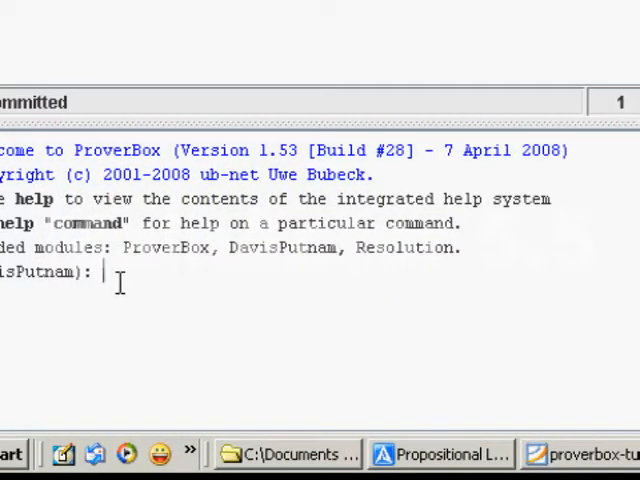
Step: Enter the axiom 'AnFBIagentInTheFieldHaveGuns : fbiagent <=> infield => guns' at the console
text(axiom AnFBIagentInTheFieldHaveGuns : fbiagent <=> infie)
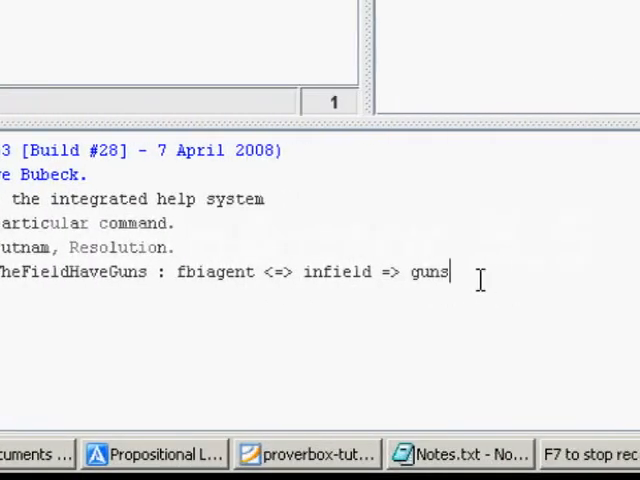
click(322, 271)
text(a)
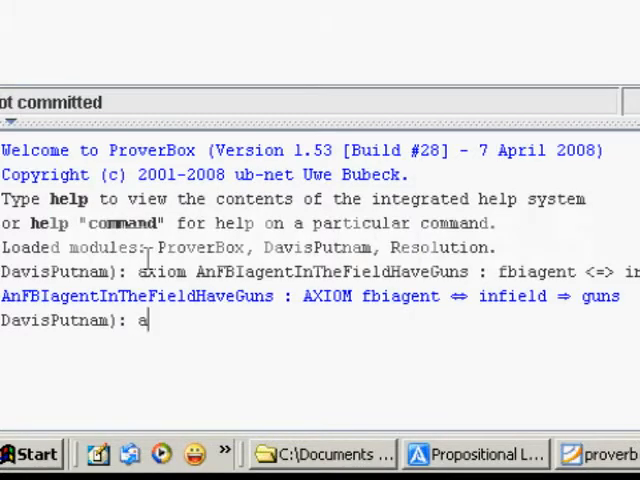
Step: Show the known axioms list, confirming AnFBIagentInTheFieldHaveGuns appears
key(Return)
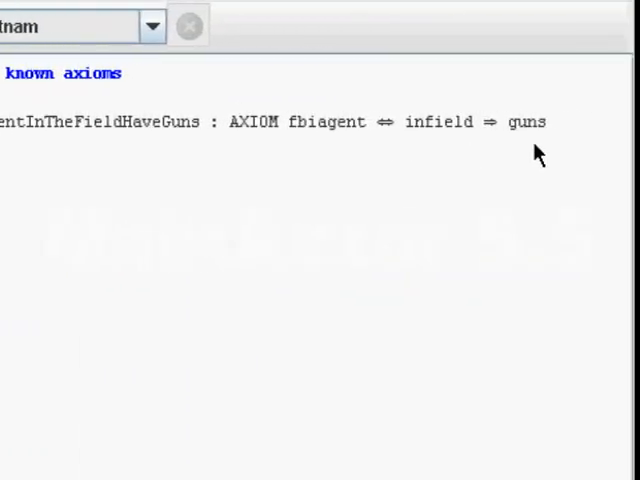
mouse_move(413, 167)
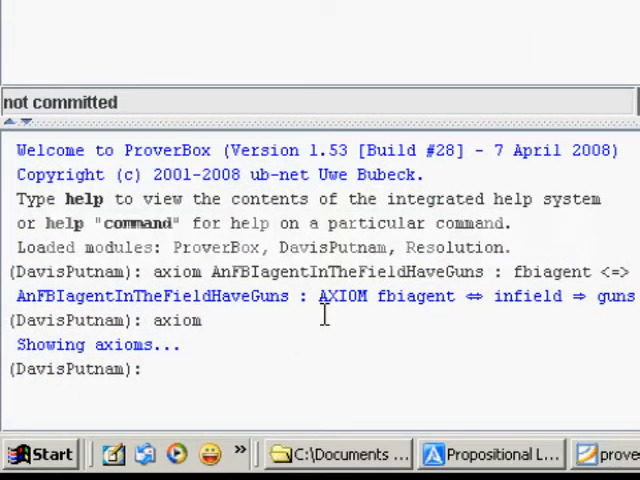
Step: Enter 'theorem t1 : jon => guns' at the console prompt
text(theore)
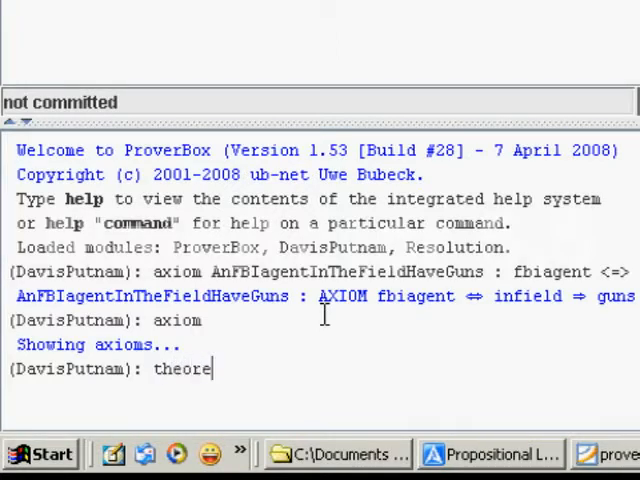
text(m)
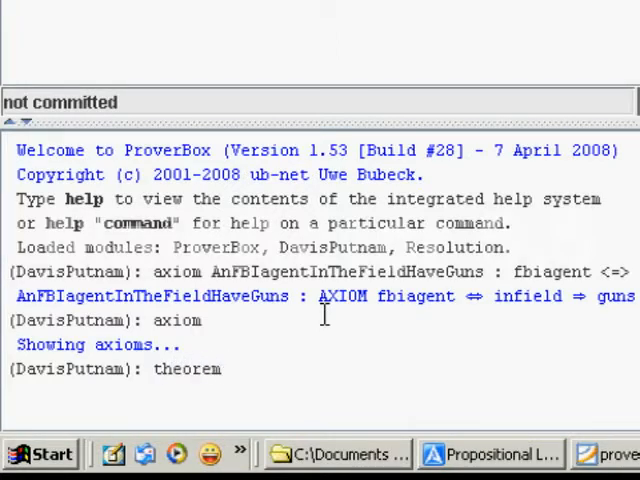
text(t1)
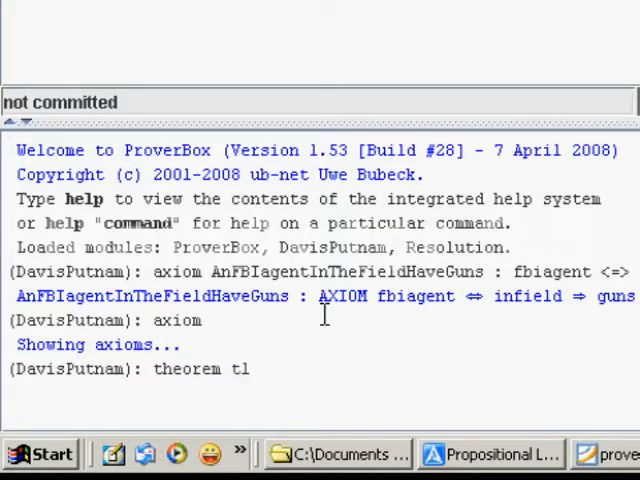
text(:)
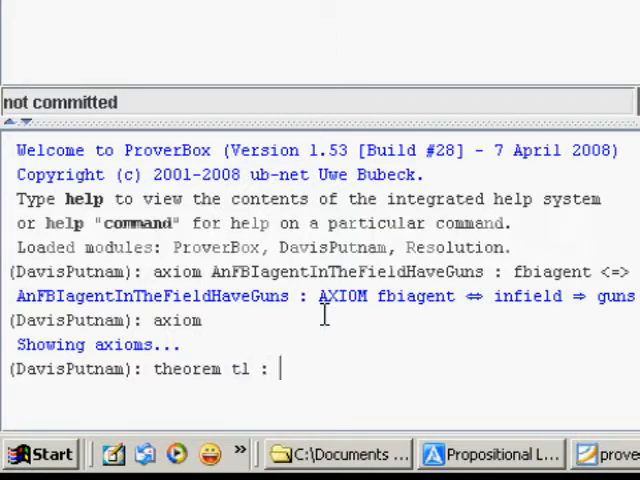
text(jon)
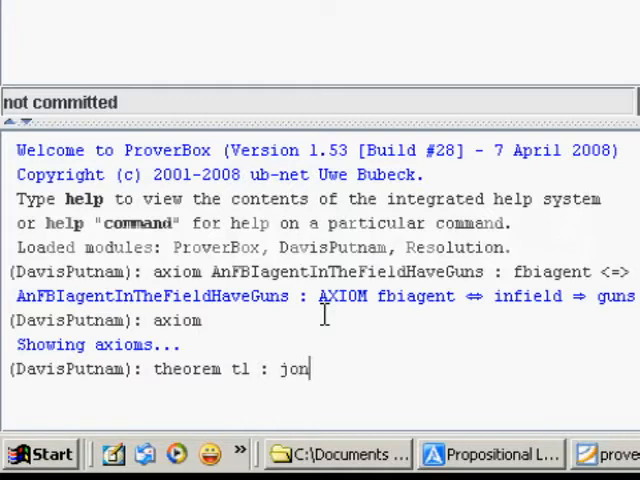
text(=>)
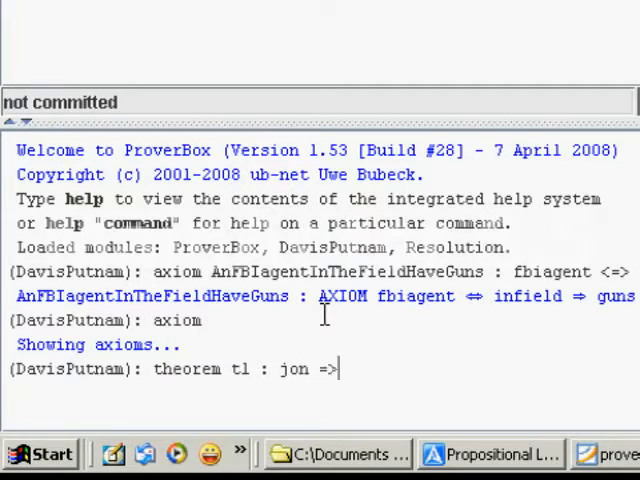
text(guns)
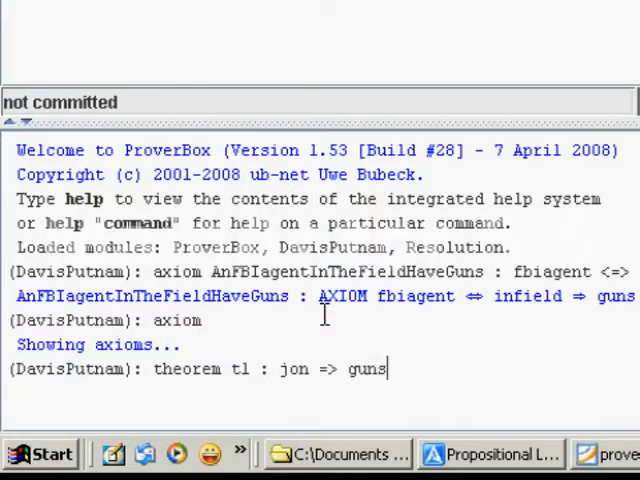
key(Return)
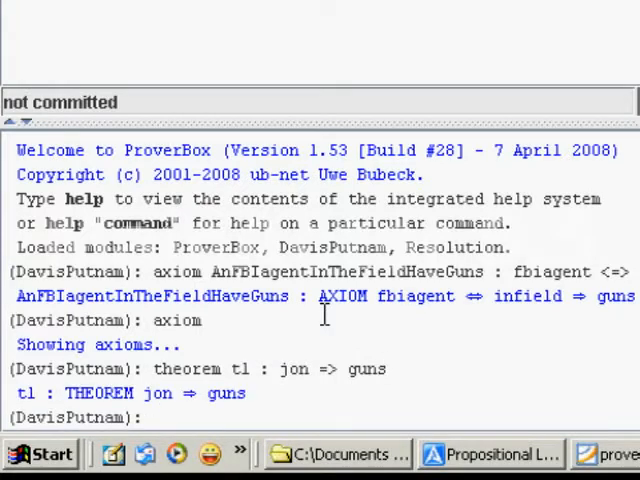
mouse_move(340, 335)
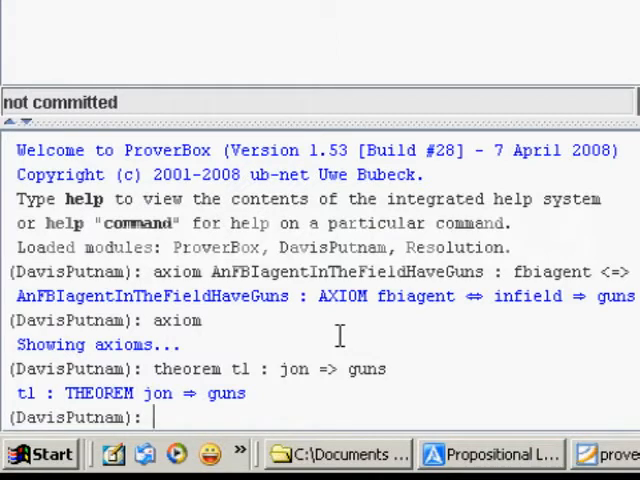
Step: Enter 'theorem' to show the known theorems list including t1
text(theorem)
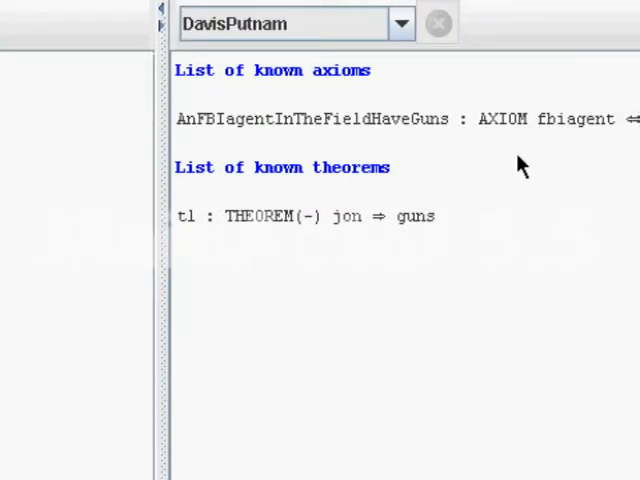
mouse_move(283, 254)
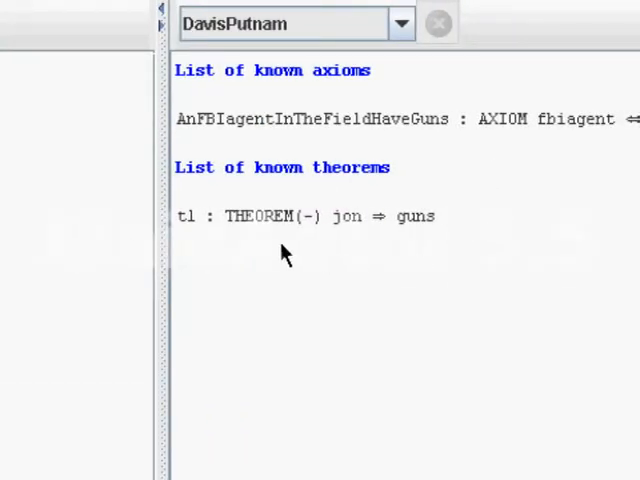
mouse_move(340, 228)
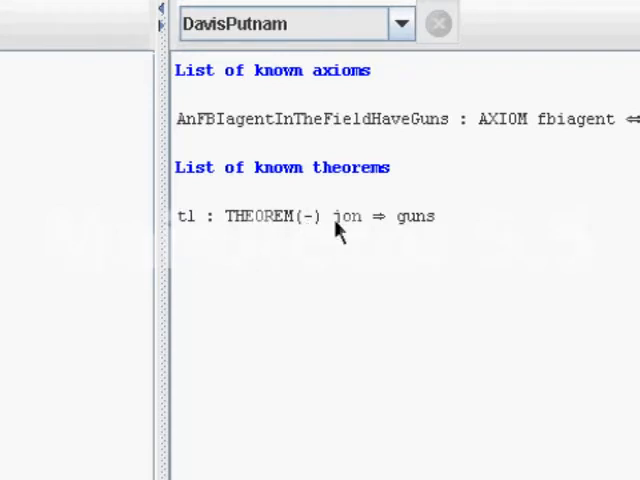
mouse_move(349, 282)
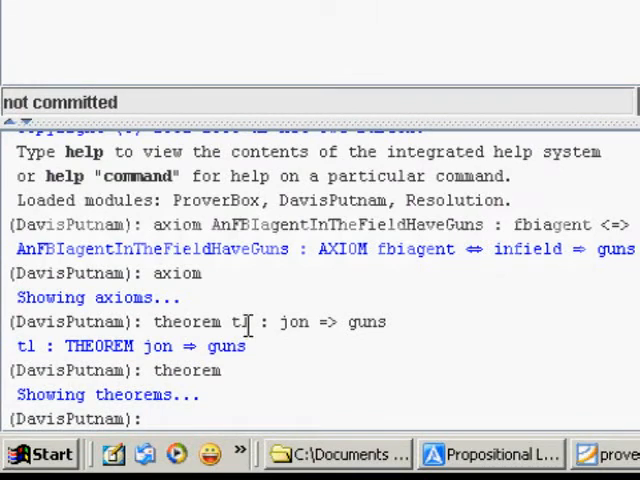
Step: Run 'prove t1', review the Davis-Putnam counterexample, and close it
text(prove)
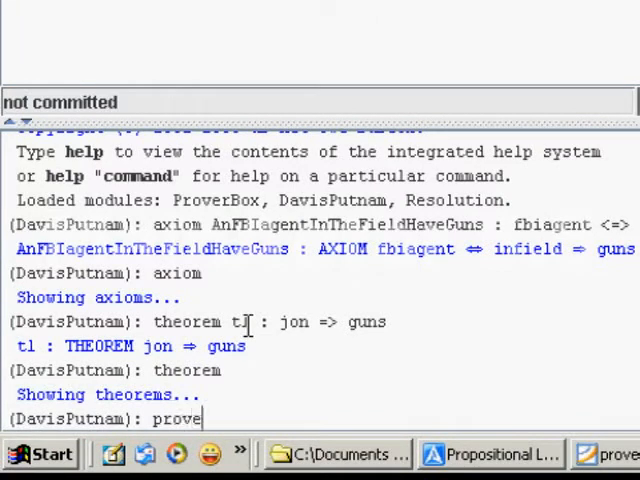
text(tl)
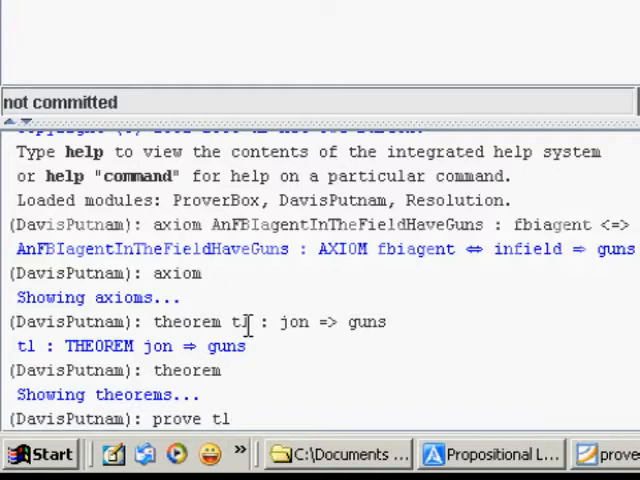
key(Return)
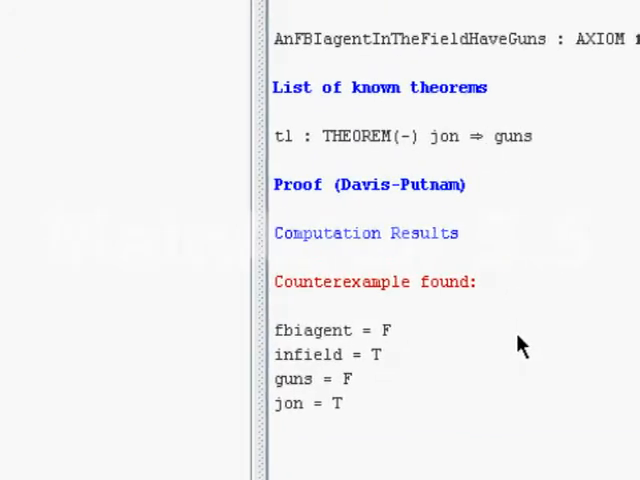
scroll(down, 3)
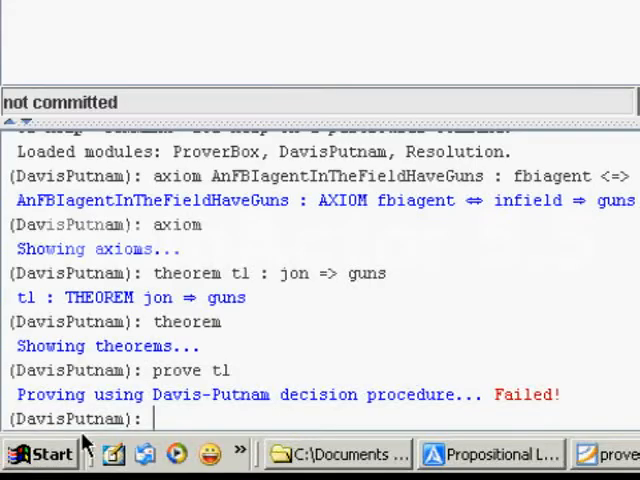
mouse_move(393, 362)
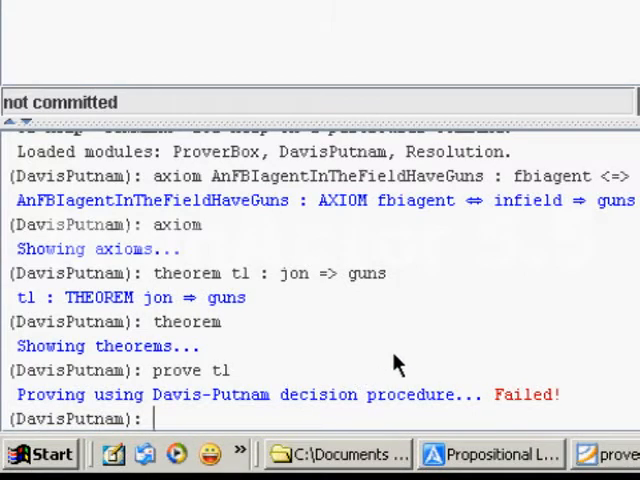
click(517, 453)
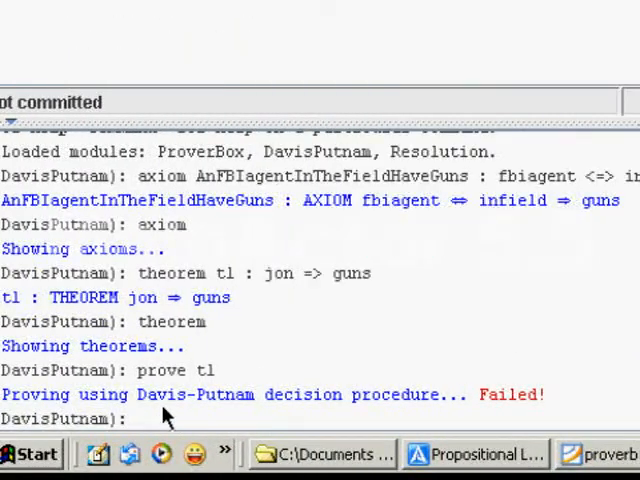
Step: Type the axiom 'JonIsAnFBIagent : jon => fbiagent' at the console
text(axiom JonIsAnFBIagent : jon => fbiagent)
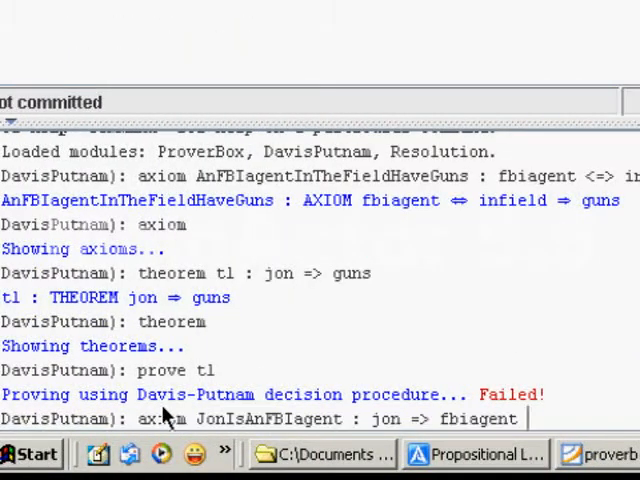
mouse_move(185, 440)
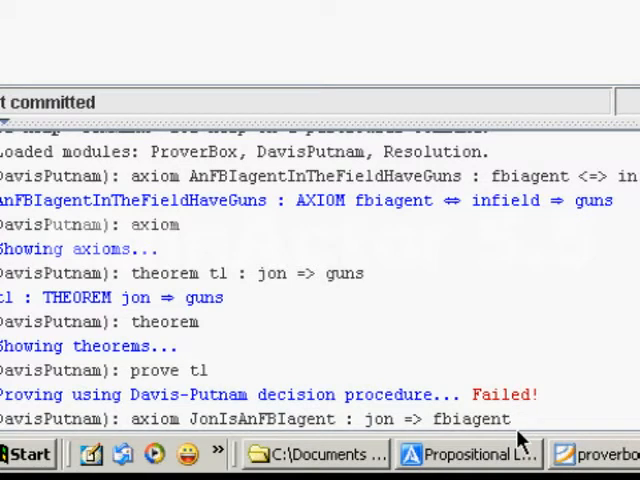
mouse_move(500, 430)
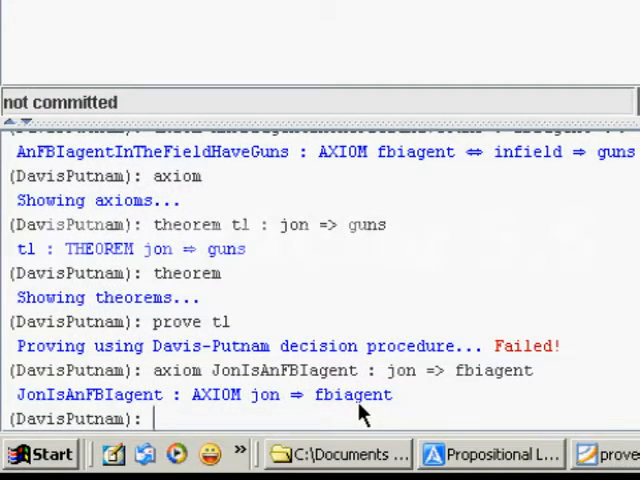
Step: Rerun 'prove t1' with the new axiom, which Davis-Putnam still fails
text(pro)
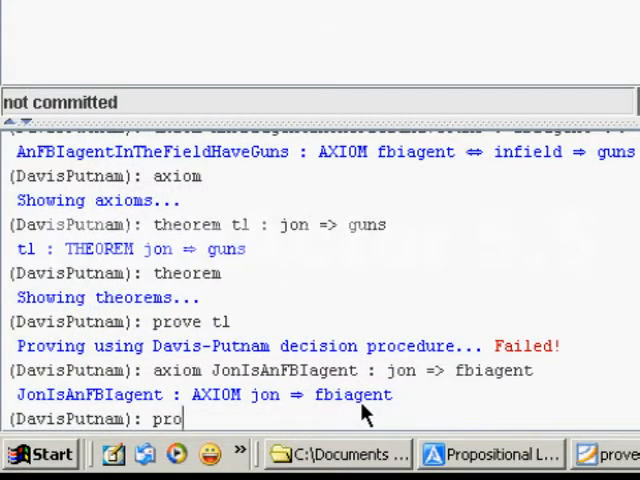
text(ve t)
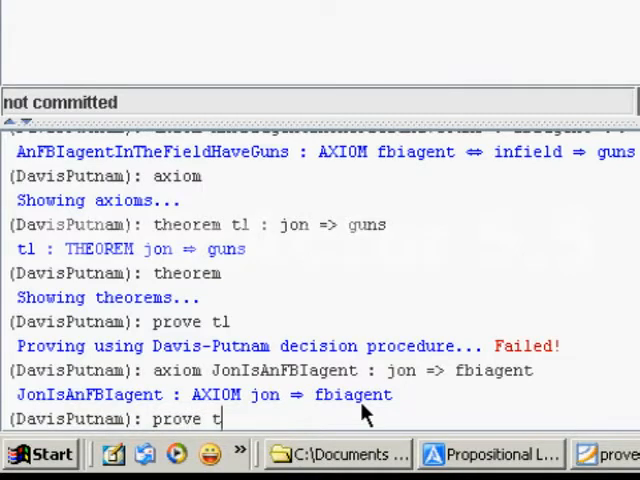
text(l)
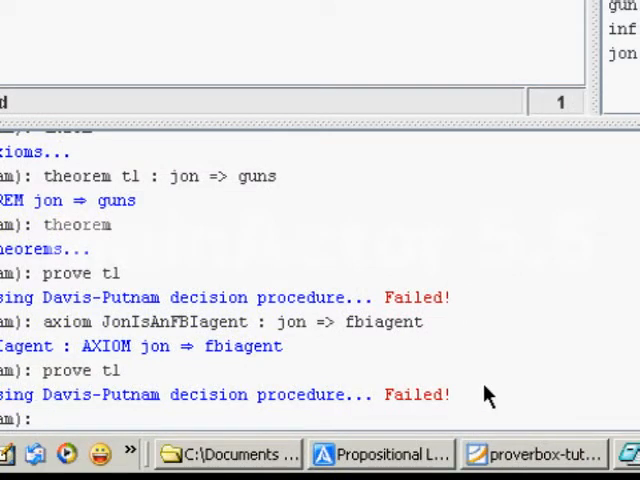
mouse_move(185, 395)
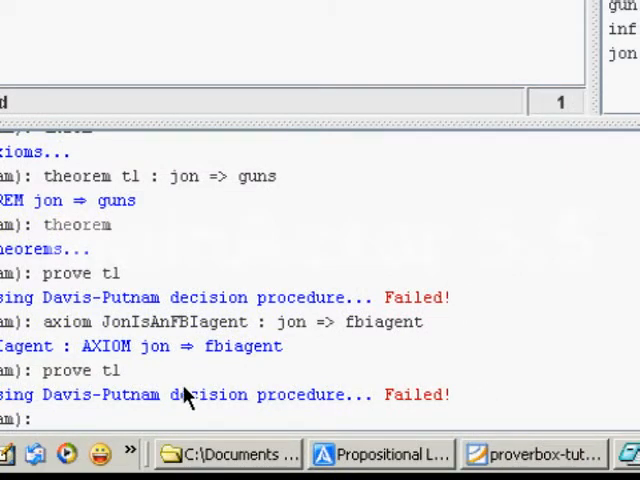
mouse_move(215, 308)
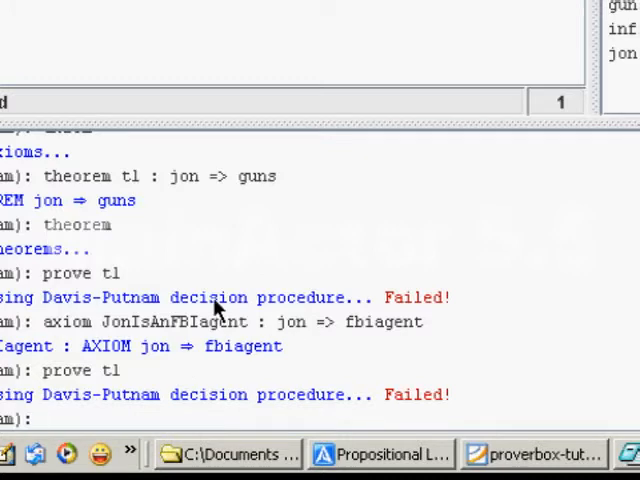
mouse_move(133, 278)
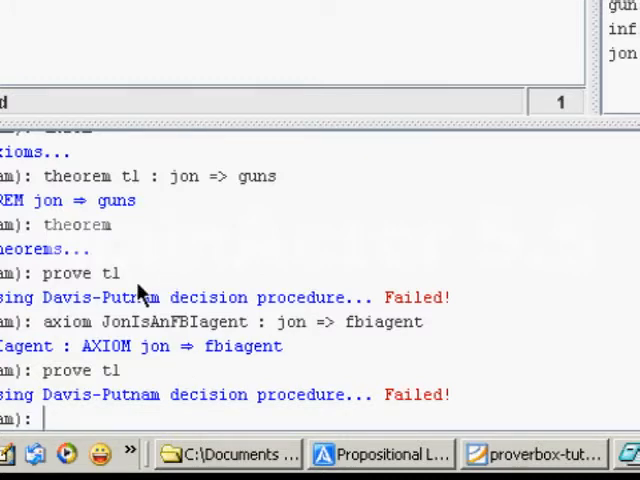
Step: List the axioms, showing AnFBIagentInTheFieldHaveGuns and JonIsAnFBIagent
text(axion)
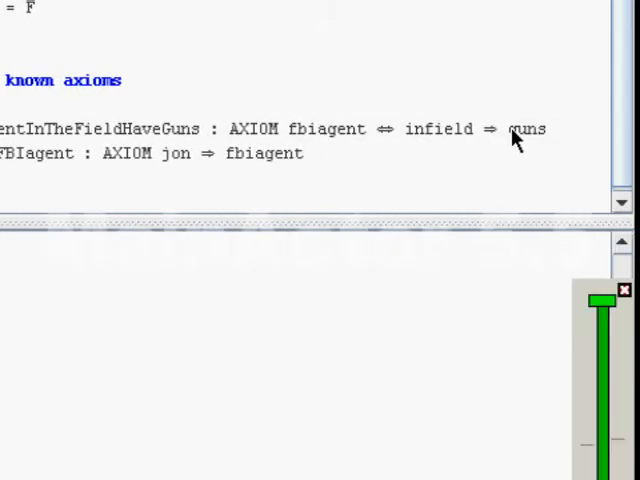
mouse_move(450, 153)
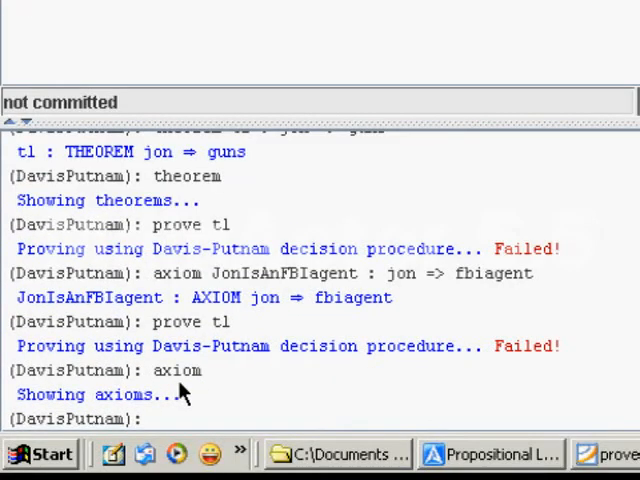
Step: Enter 'axiom a3 : jon => infield' at the console prompt
text(axion)
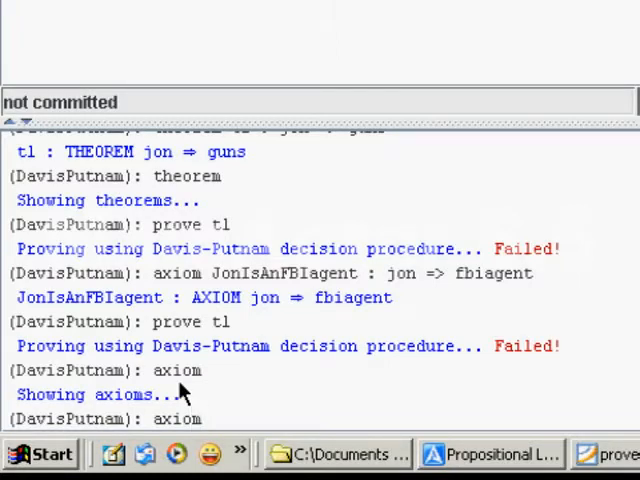
text(a)
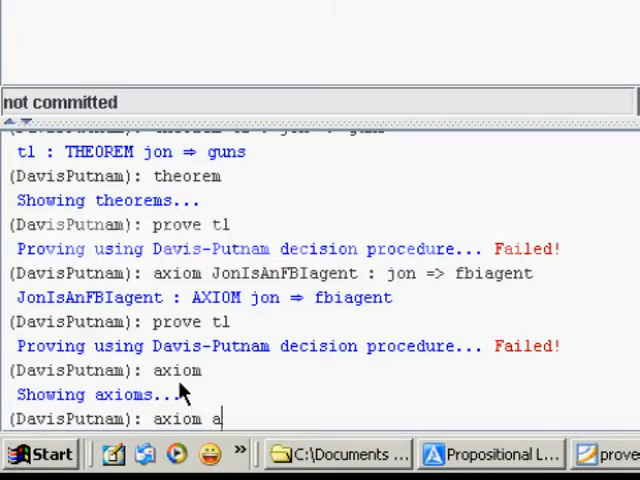
text(3 : jon)
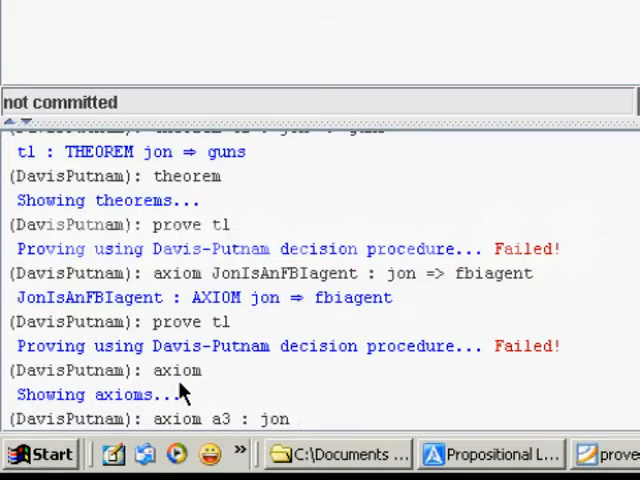
text(=)
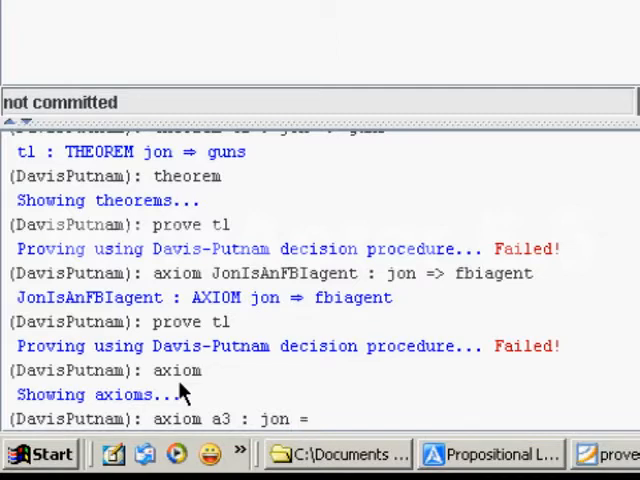
text(=> i)
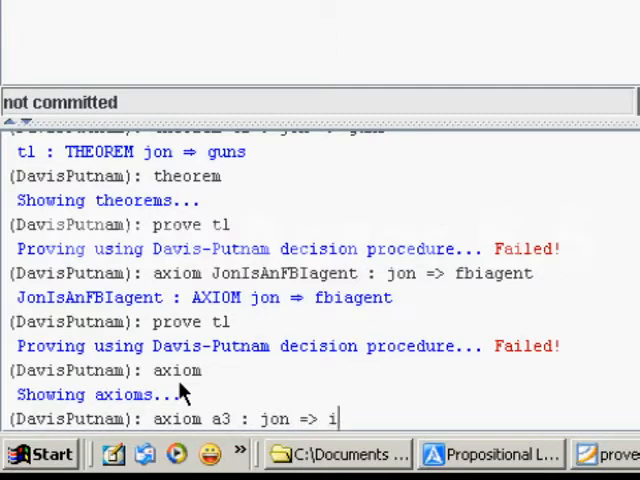
text(nfield)
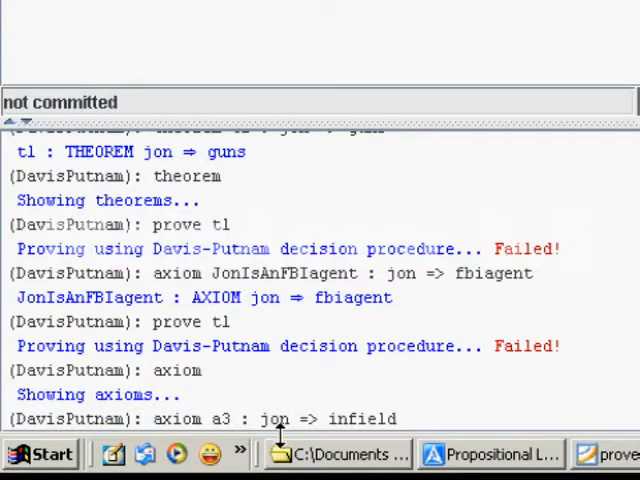
mouse_move(415, 428)
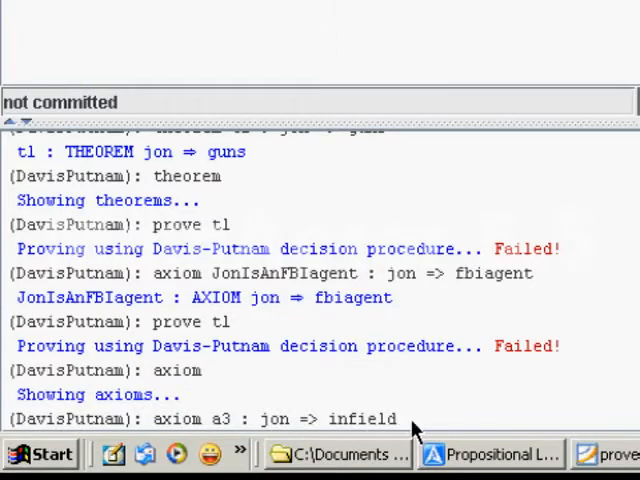
scroll(down, 3)
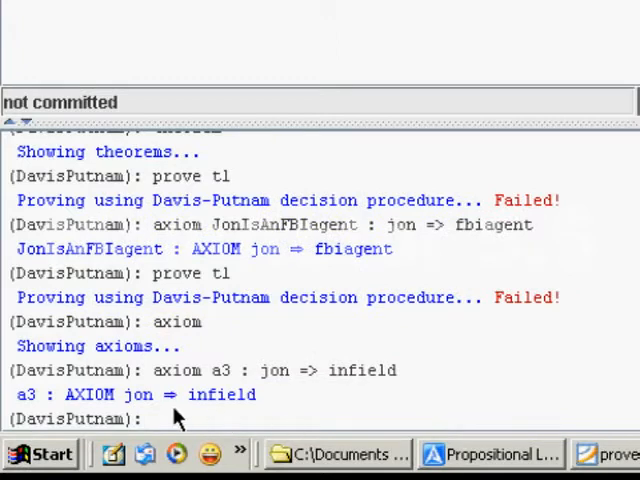
Step: Enter the 'axiom' command to list axioms a1 through a3
text(a)
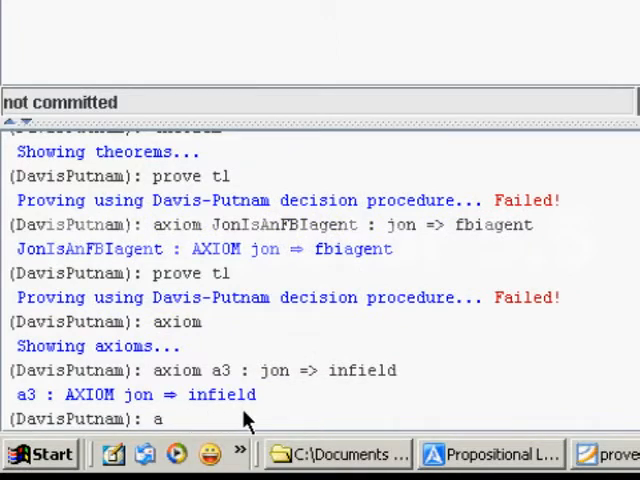
text(xiom)
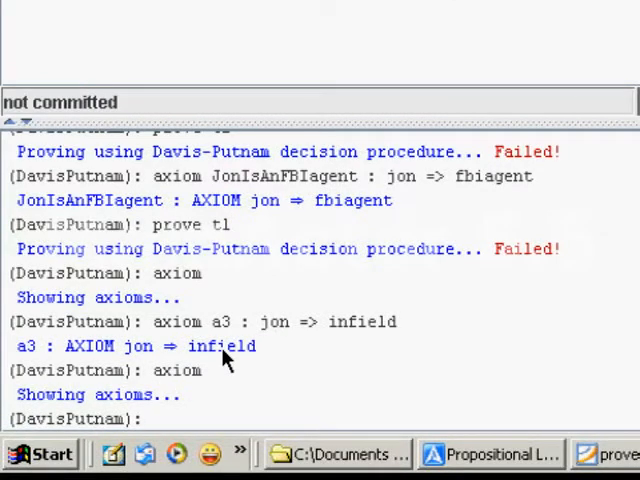
Step: Run 'prove t1', getting Q.E.D. from Davis-Putnam thanks to the third axiom
text(prove)
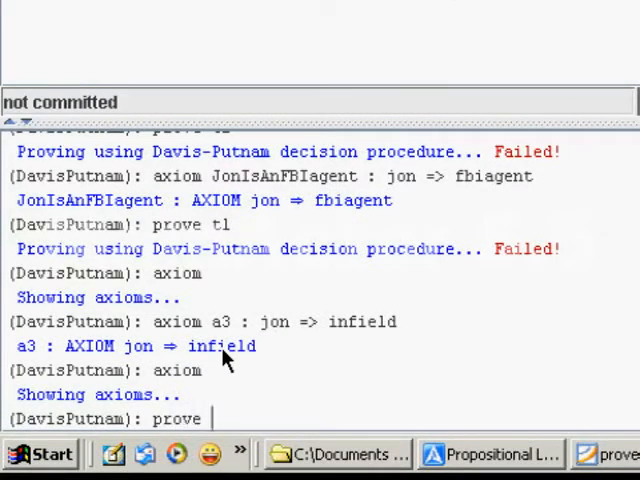
text(tl)
text(th)
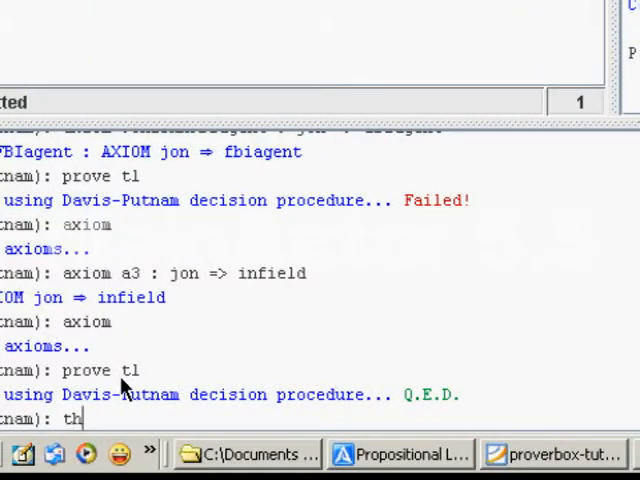
text(e)
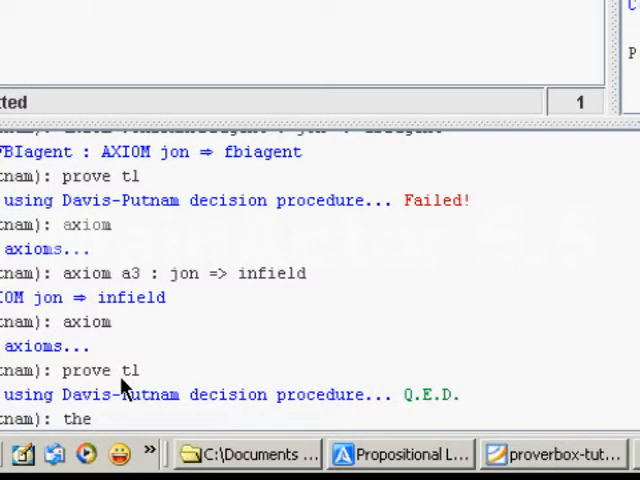